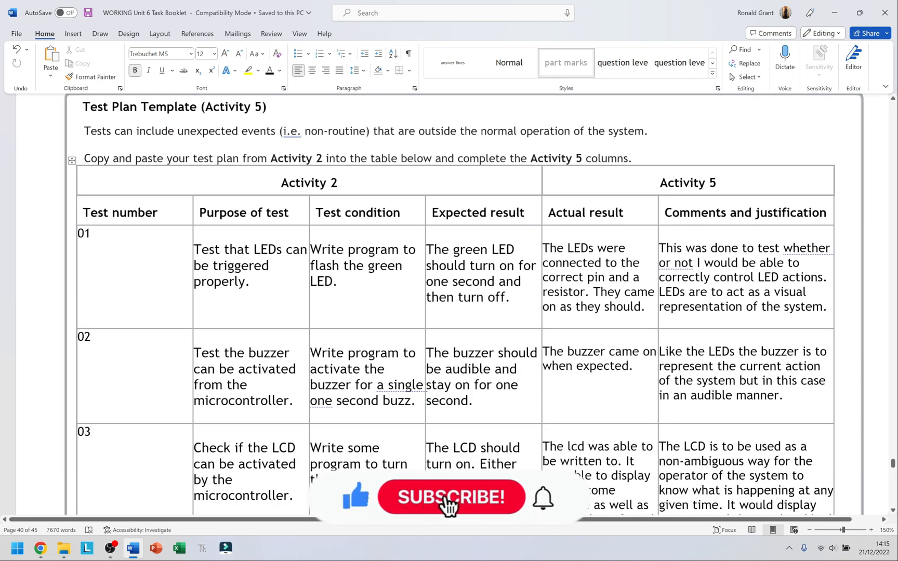
Review the test plan rows and position the cursor after 'turn the LCD on' in test 03
{"action": "left_click", "coordinate": [451, 497]}
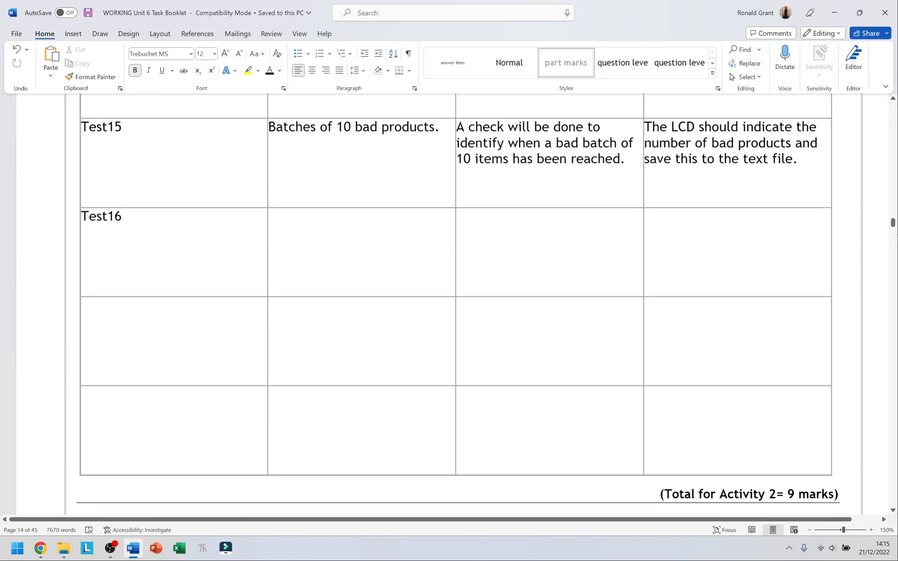
{"action": "scroll", "scroll_direction": "down", "scroll_amount": 3}
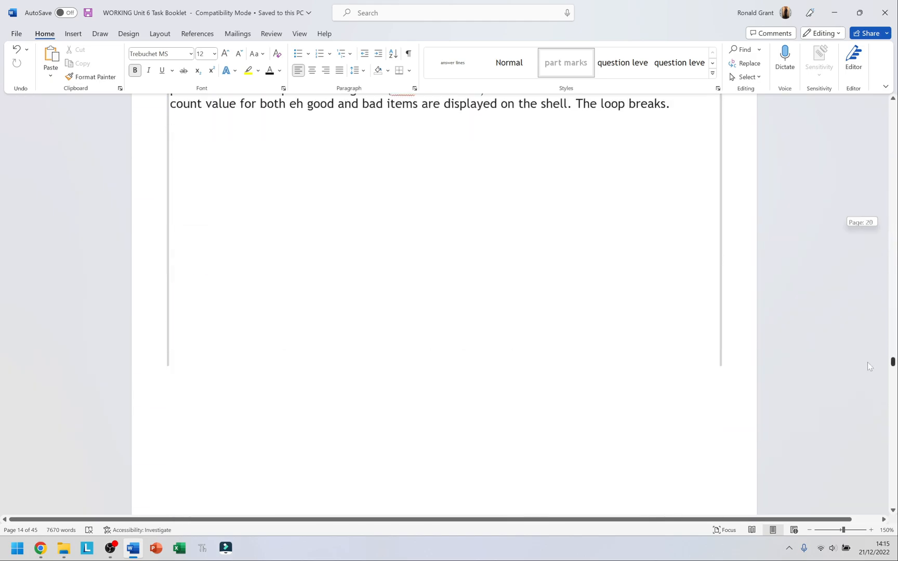
{"action": "scroll", "scroll_direction": "down", "scroll_amount": 3}
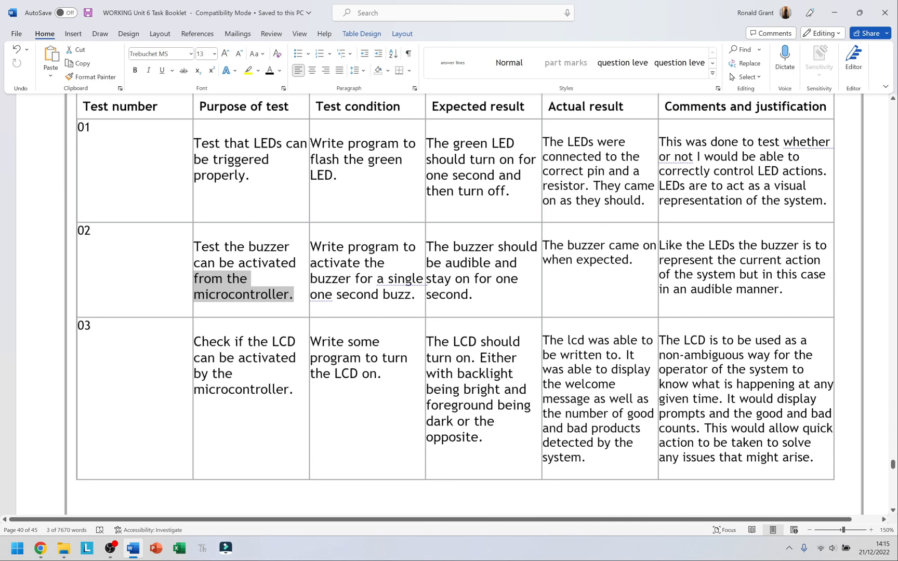
{"action": "left_click_drag", "start_coordinate": [193, 341], "coordinate": [292, 390]}
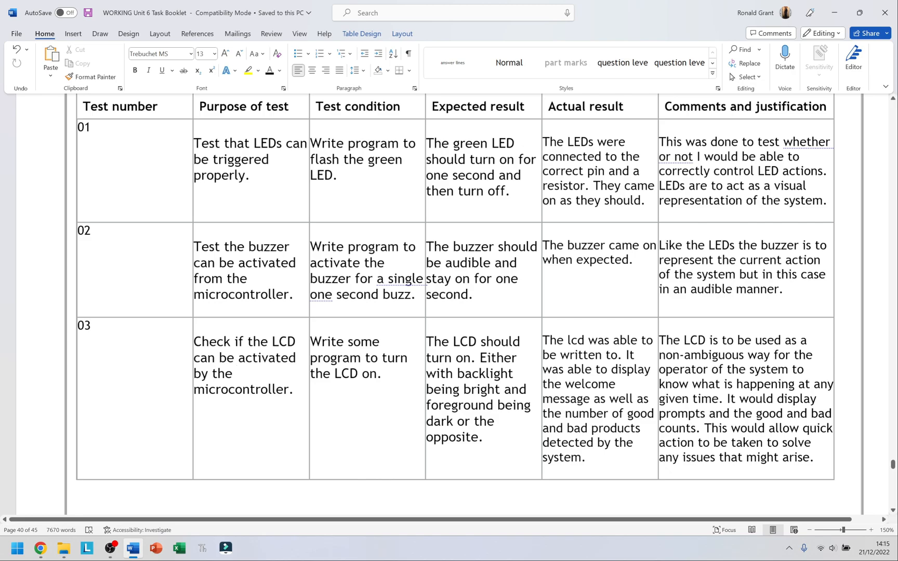
{"action": "left_click", "coordinate": [237, 373]}
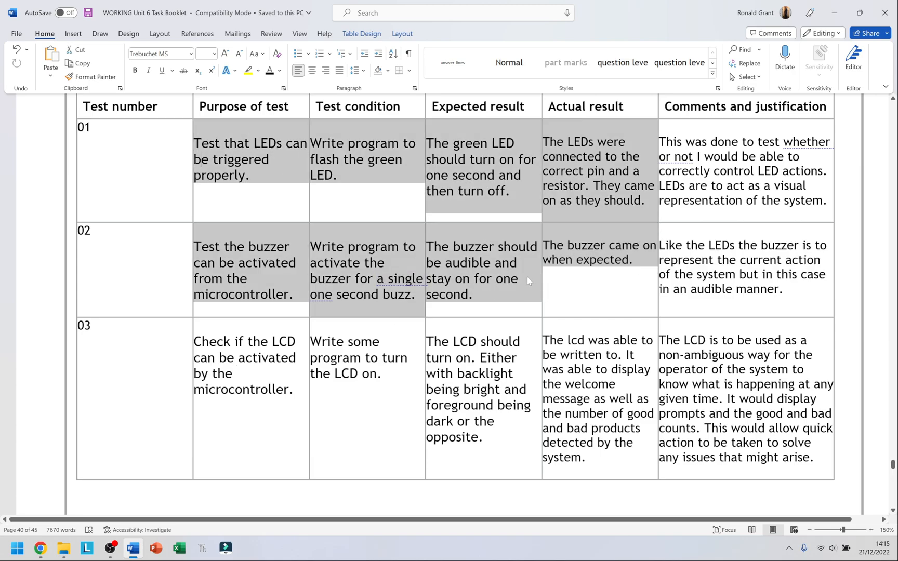
{"action": "scroll", "scroll_direction": "down", "scroll_amount": 3}
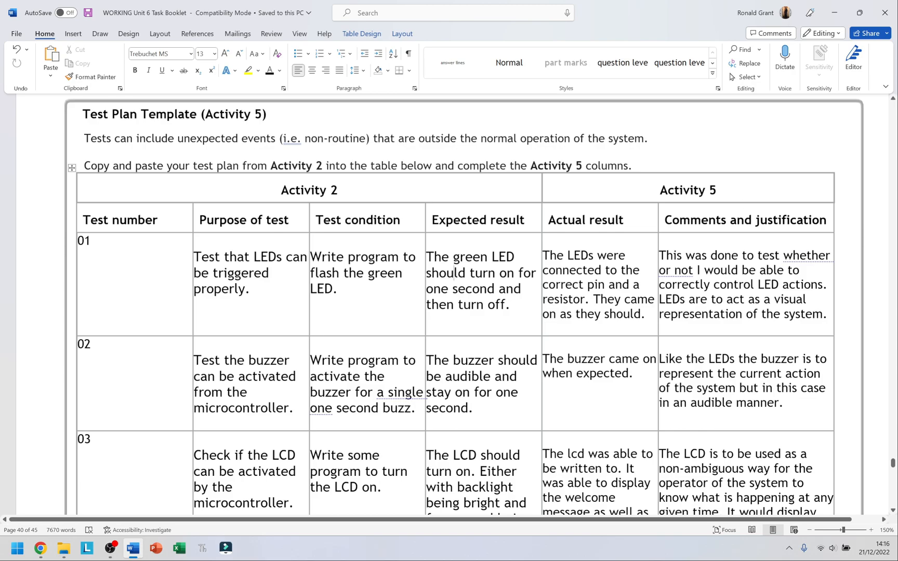
{"action": "double_click", "coordinate": [790, 219]}
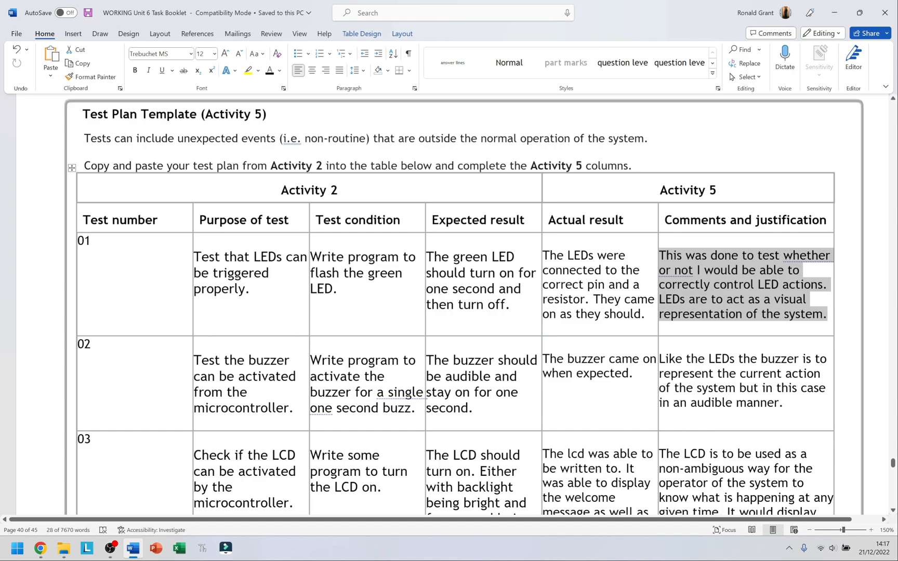
{"action": "scroll", "scroll_direction": "down", "scroll_amount": 3}
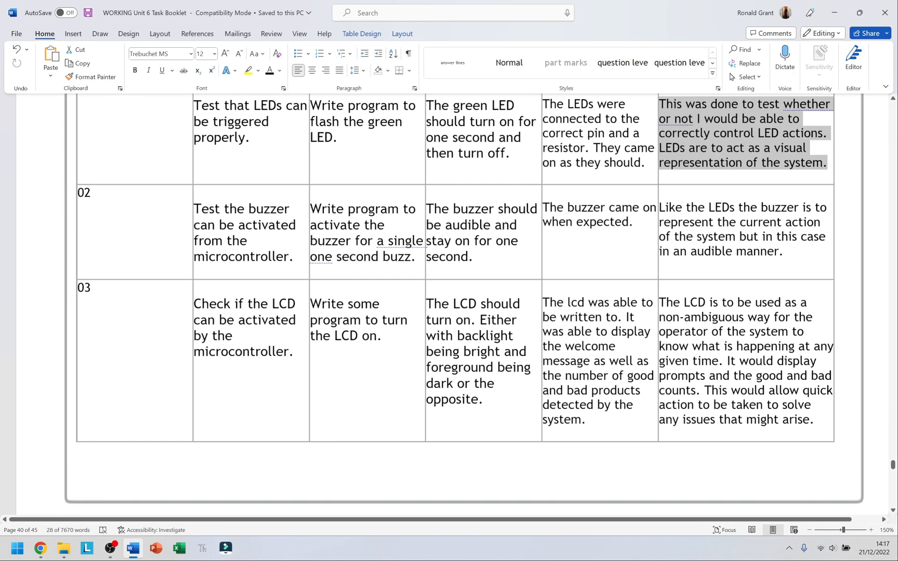
{"action": "scroll", "scroll_direction": "down", "scroll_amount": 3}
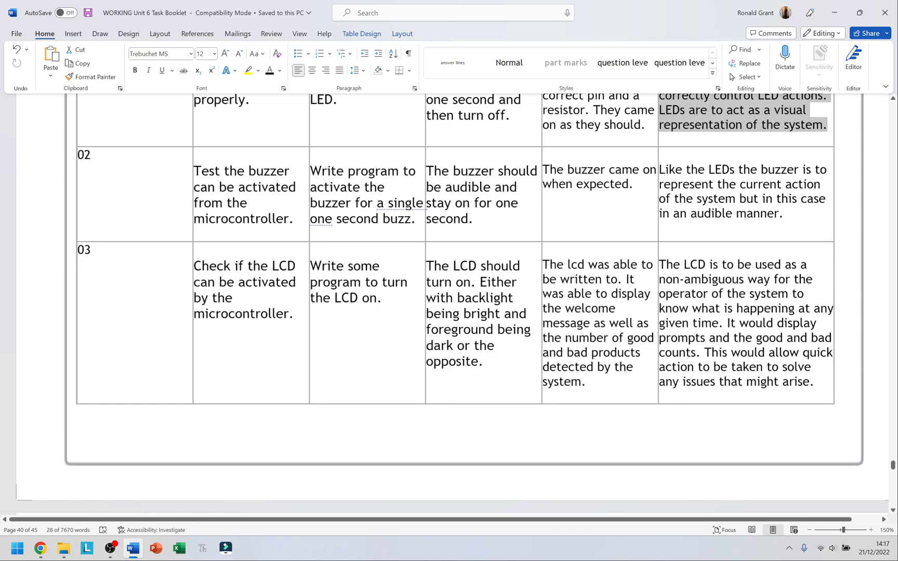
Extend test 03's condition with 'and to put some text there.'
{"action": "type", "text": "and"}
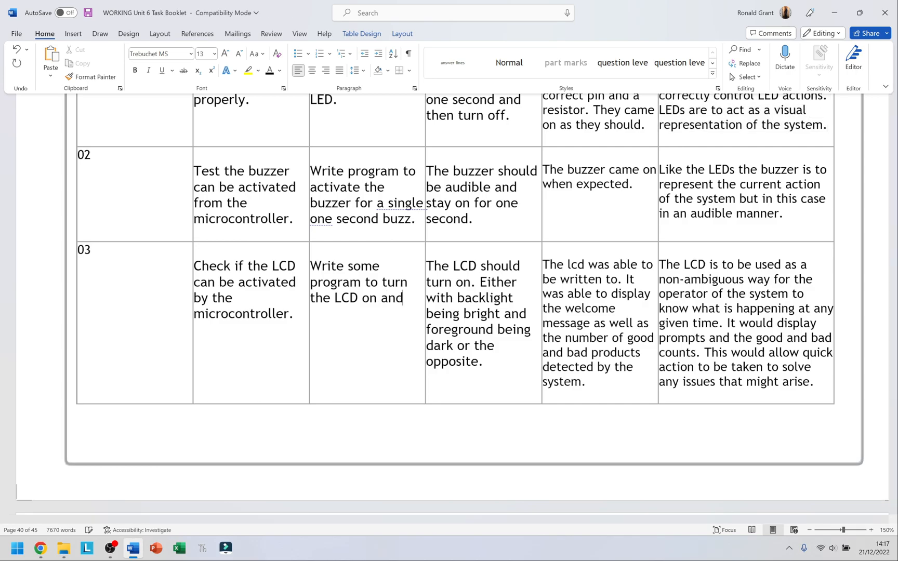
{"action": "type", "text": "to put some text"}
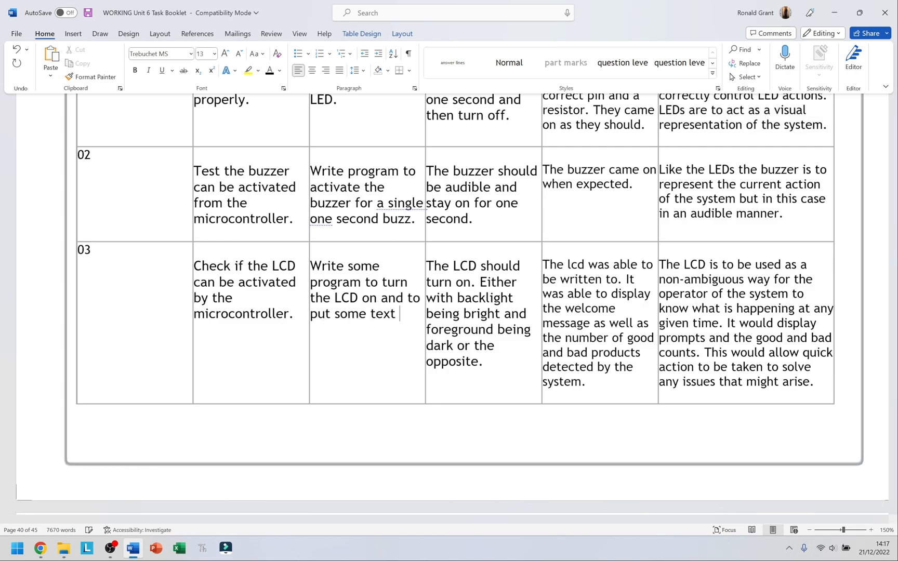
{"action": "type", "text": "there."}
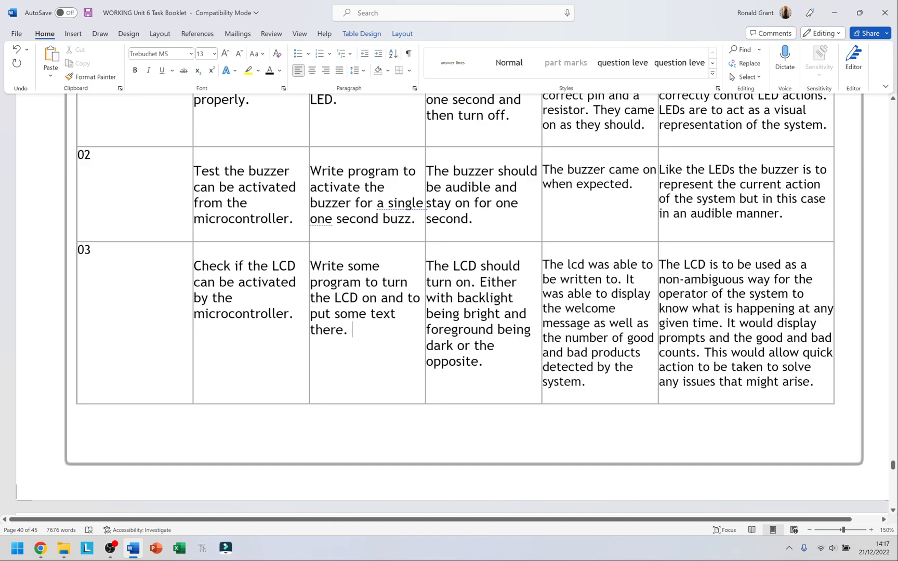
{"action": "left_click_drag", "start_coordinate": [427, 265], "coordinate": [481, 361]}
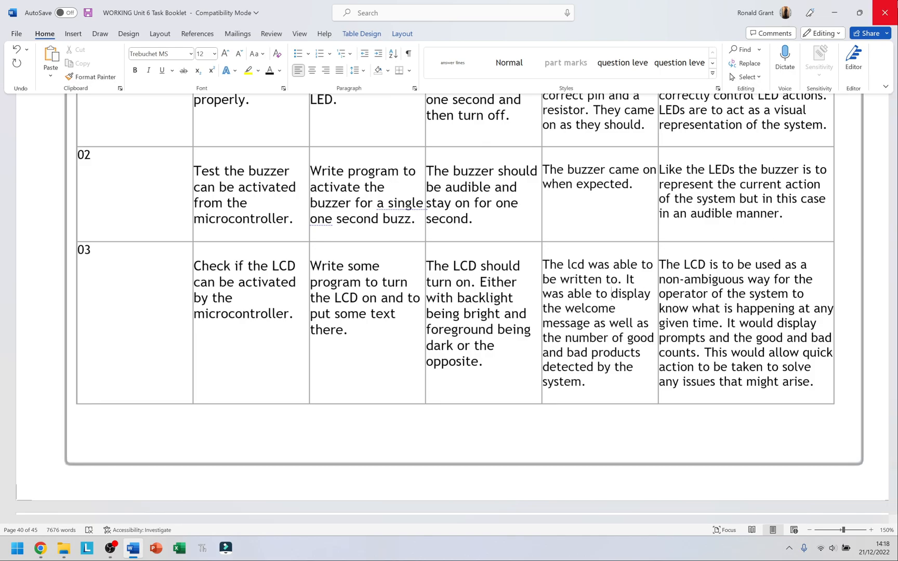
{"action": "mouse_move", "coordinate": [883, 13]}
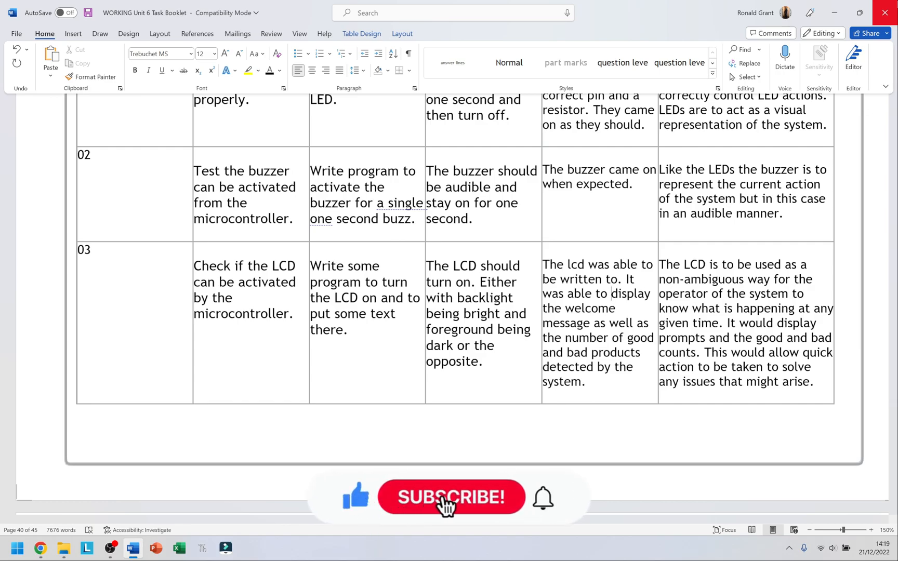
{"action": "left_click", "coordinate": [450, 497]}
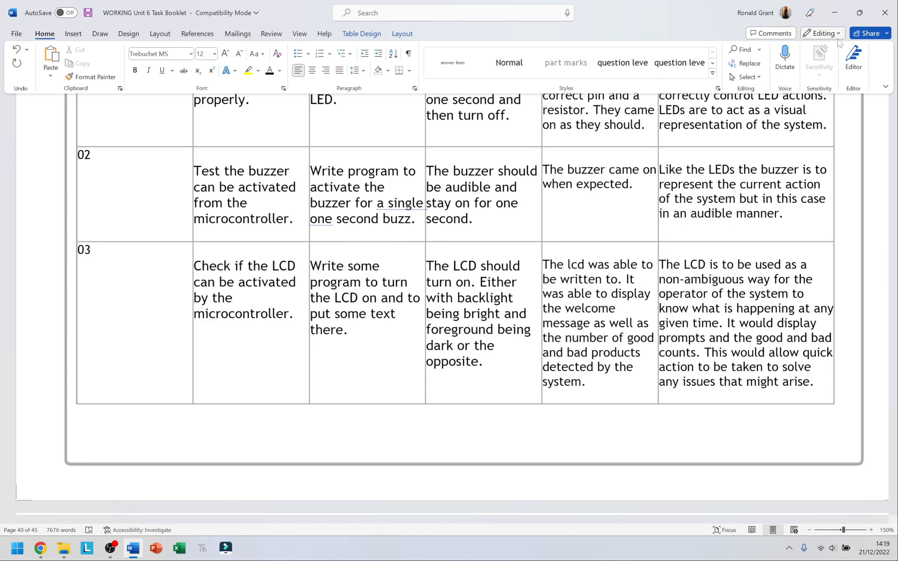
In test 04, correct 'body/s' to 'body's' and remove 'console.' from the expected result
{"action": "scroll", "scroll_direction": "down", "scroll_amount": 3}
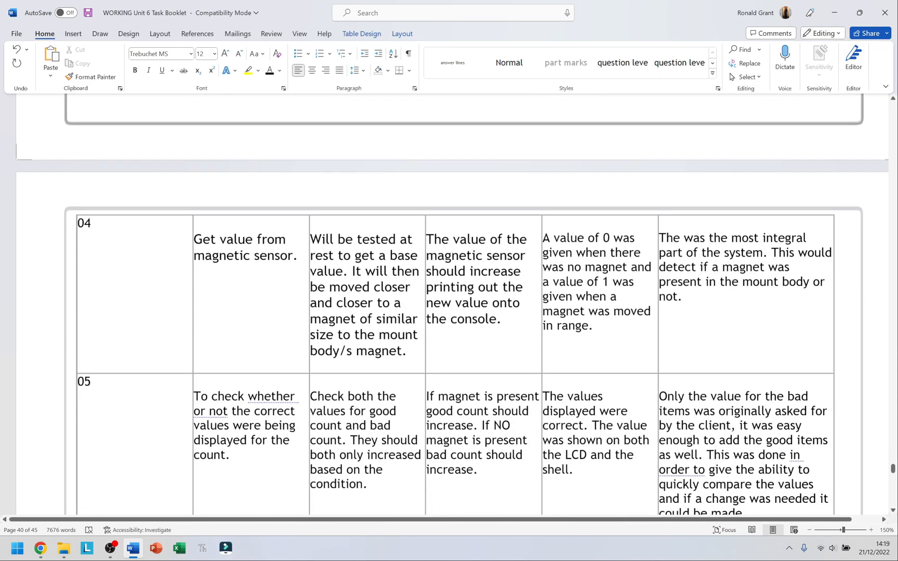
{"action": "scroll", "scroll_direction": "down", "scroll_amount": 3}
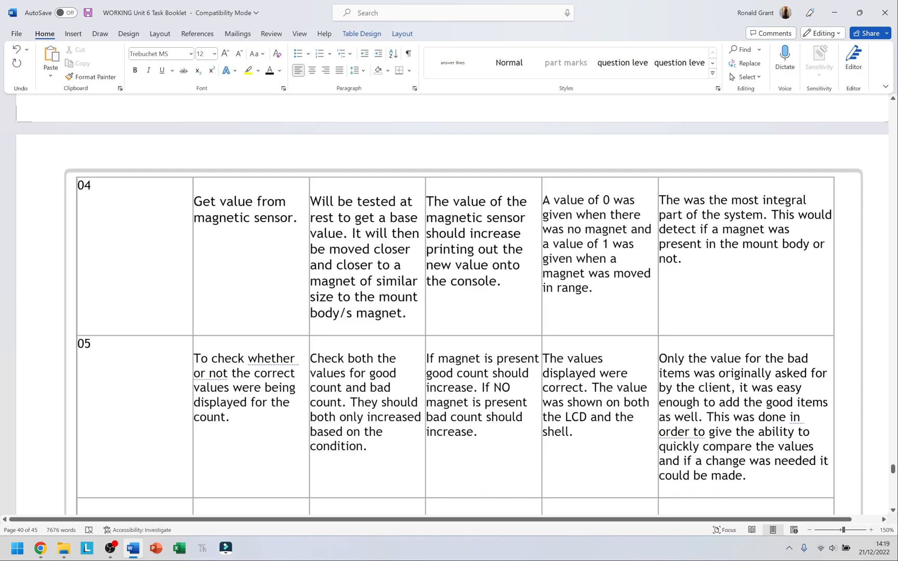
{"action": "left_click", "coordinate": [297, 218]}
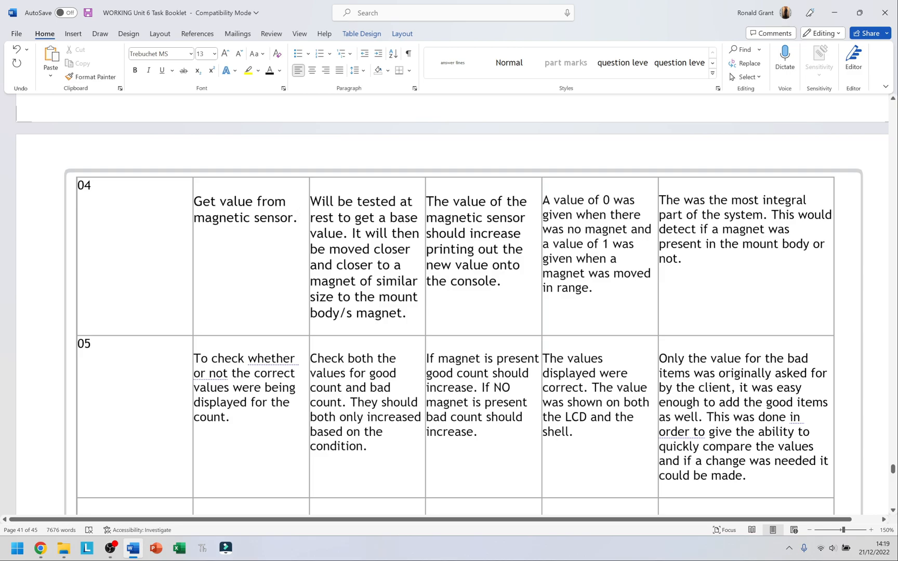
{"action": "left_click", "coordinate": [298, 221]}
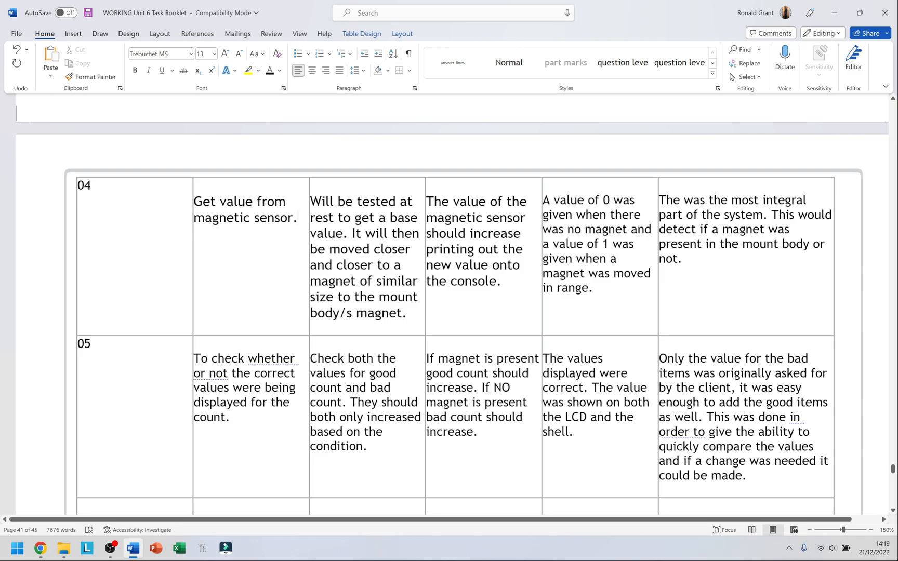
{"action": "left_click", "coordinate": [297, 218]}
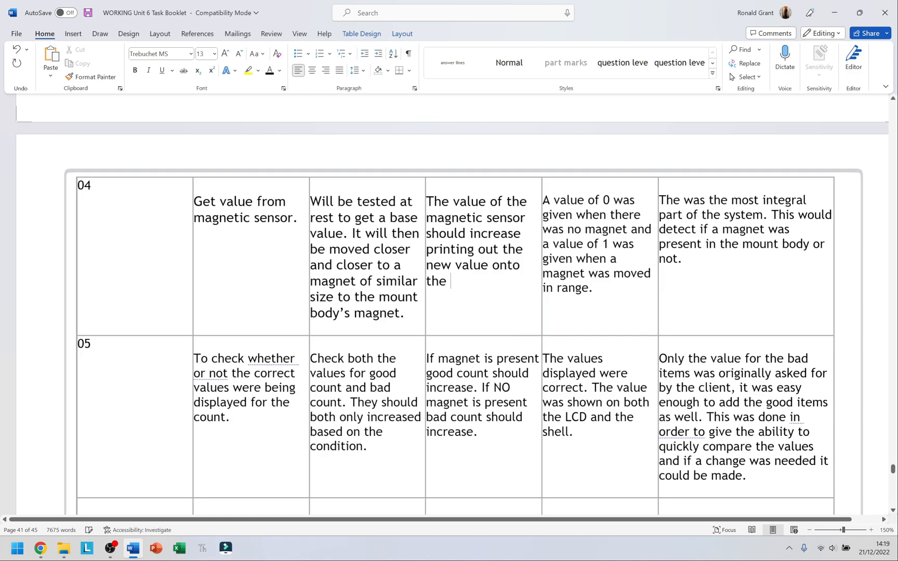
End test 04's expected result with 'shell or lcd.'
{"action": "type", "text": "shell or lc"}
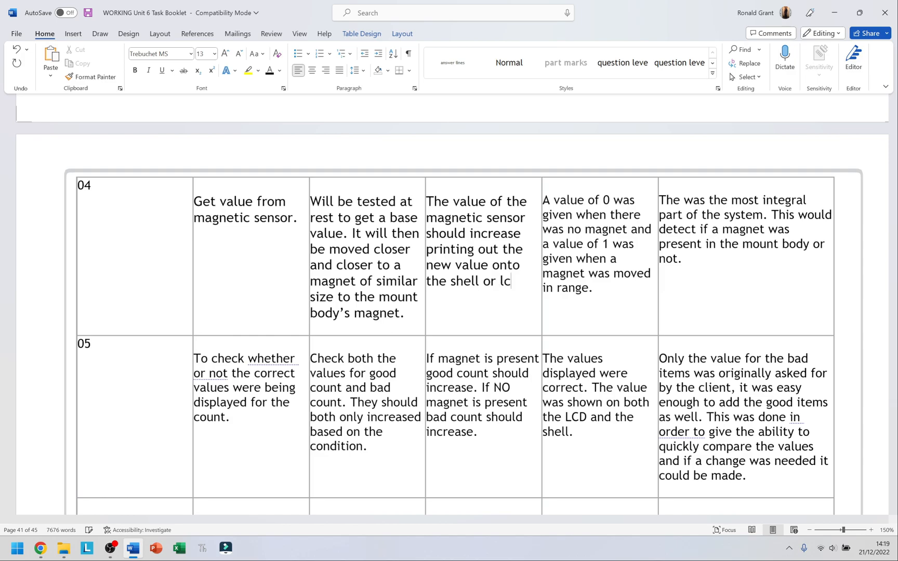
{"action": "type", "text": "d."}
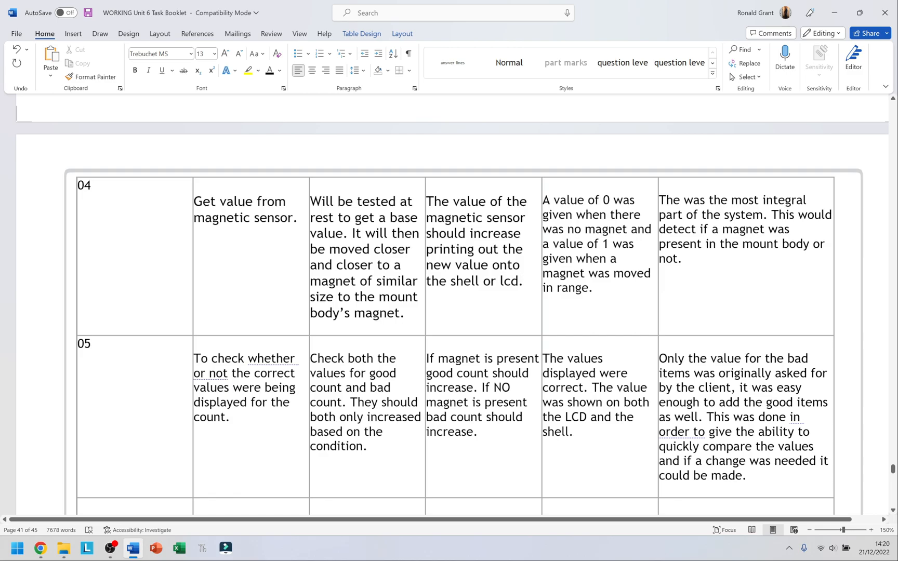
Finish test 04's justification with 'and in turn would trigger other actions to take place.'
{"action": "left_click", "coordinate": [521, 281]}
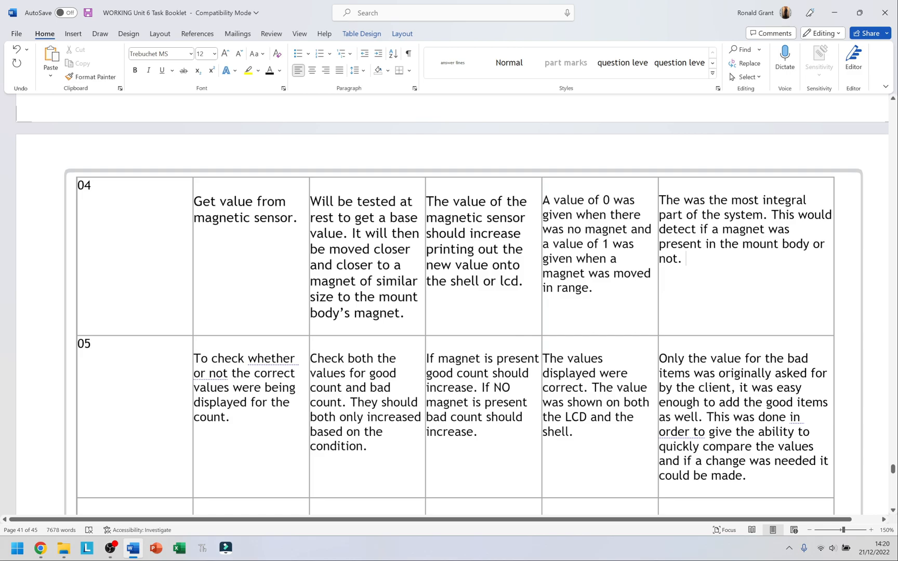
{"action": "type", "text": "and in t"}
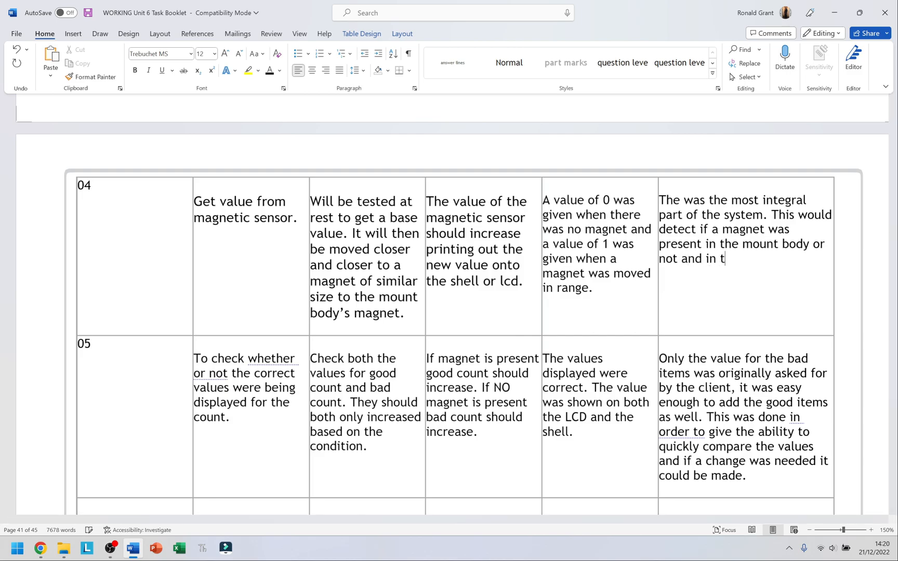
{"action": "type", "text": "urn would trigger"}
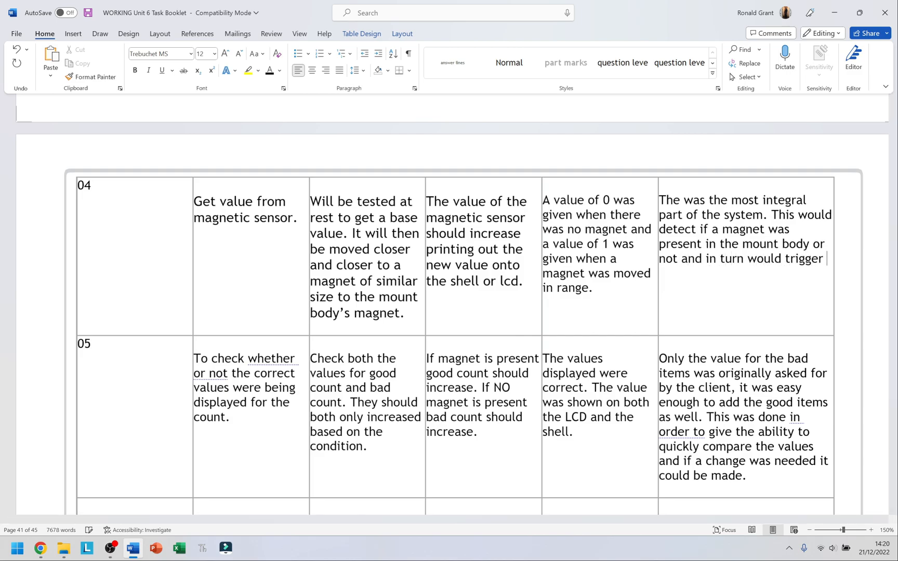
{"action": "type", "text": "other ac"}
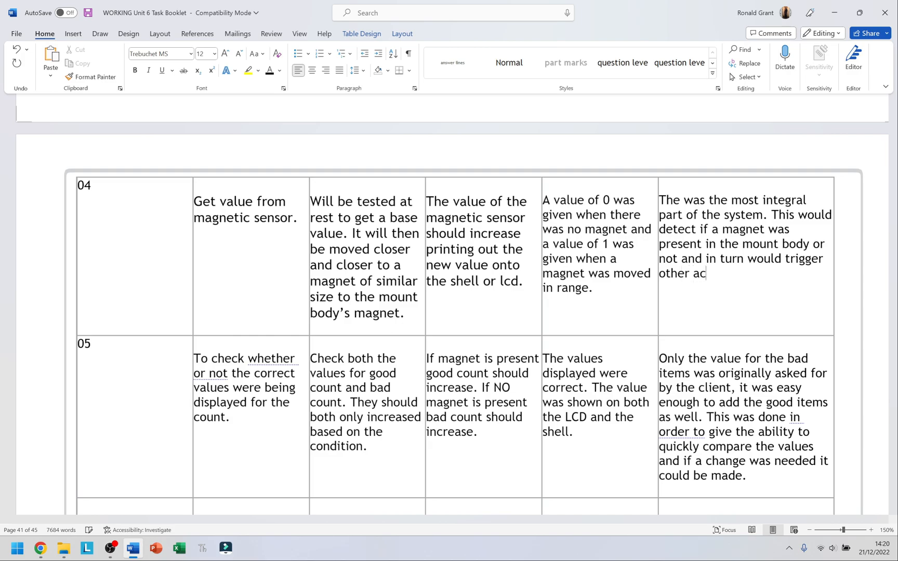
{"action": "type", "text": "ti"}
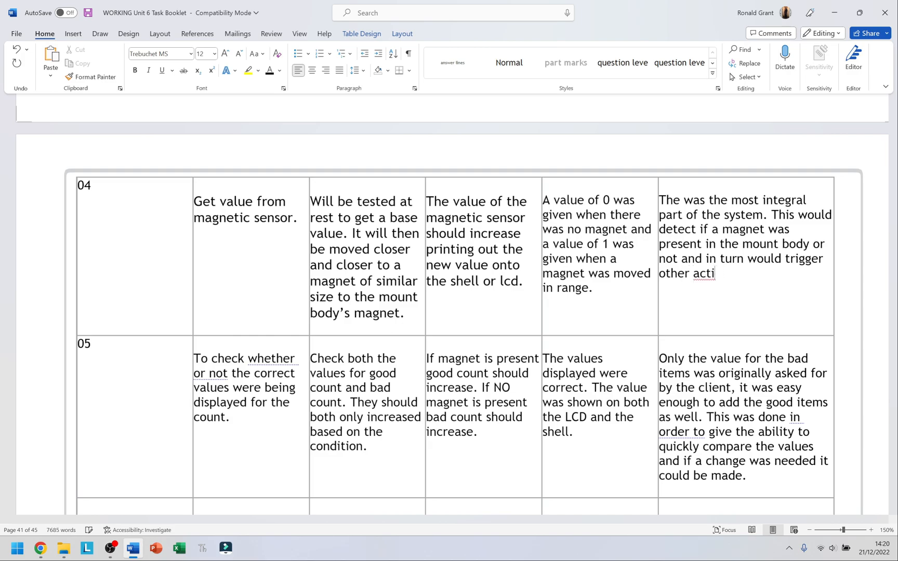
{"action": "type", "text": "ns to take place"}
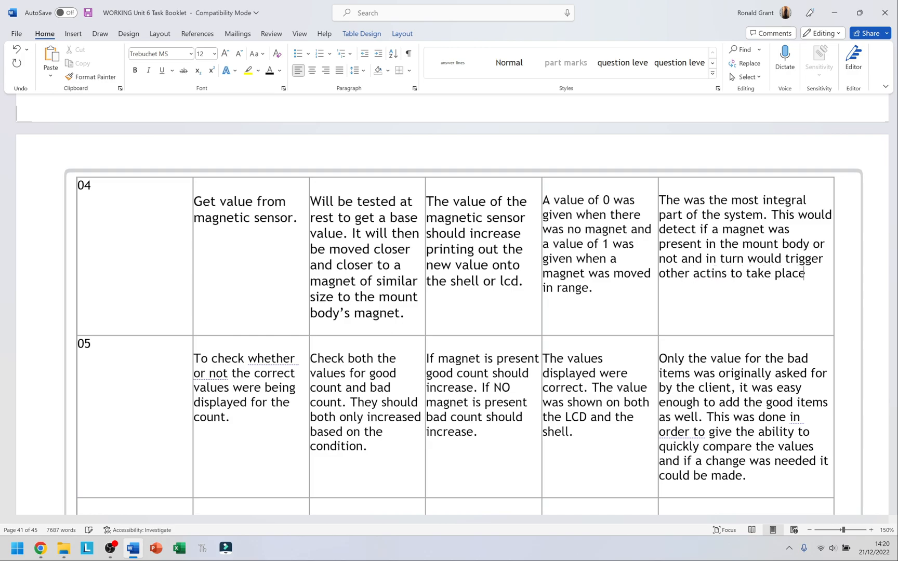
{"action": "type", "text": "."}
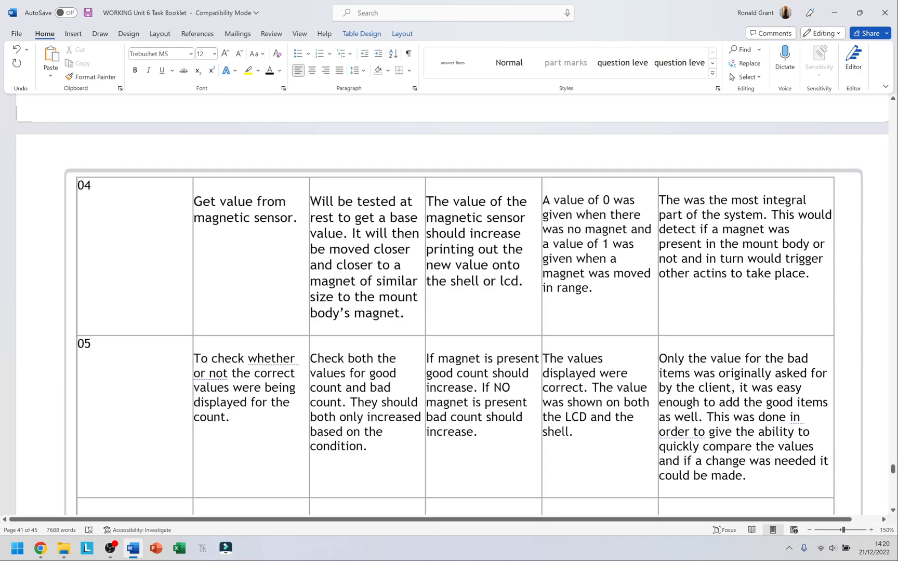
{"action": "scroll", "scroll_direction": "down", "scroll_amount": 3}
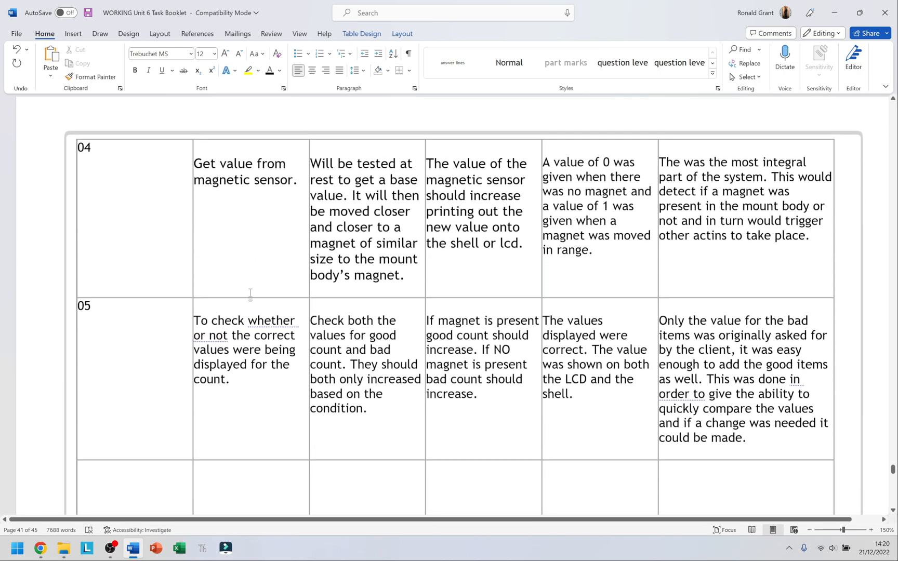
Change 'increased' to 'increase' in test 05's condition and return to the top of the table
{"action": "left_click", "coordinate": [810, 236]}
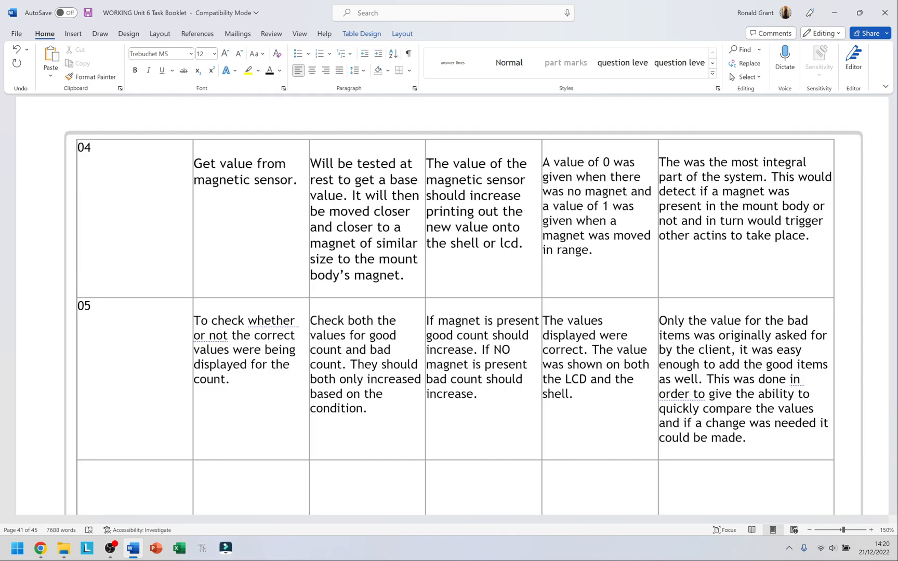
{"action": "left_click", "coordinate": [810, 235]}
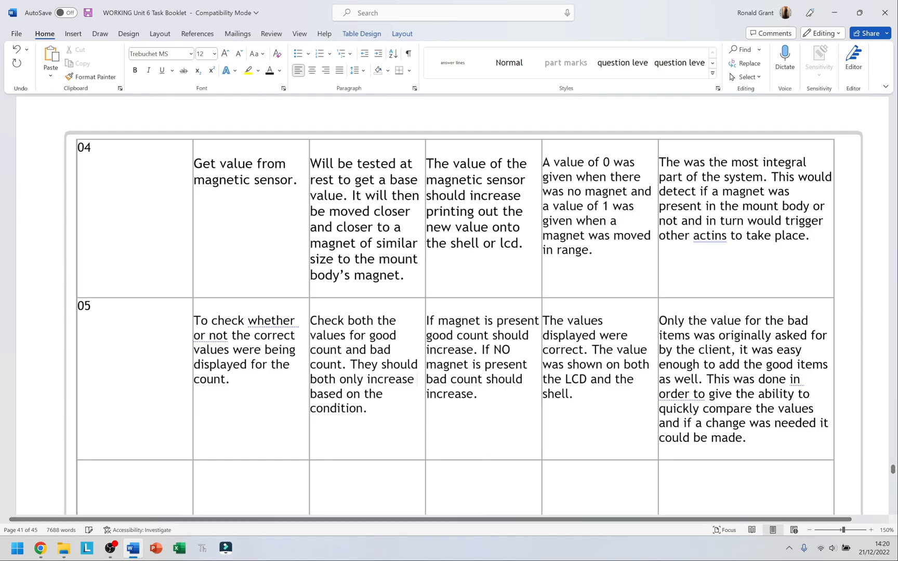
{"action": "left_click_drag", "start_coordinate": [310, 394], "coordinate": [367, 409]}
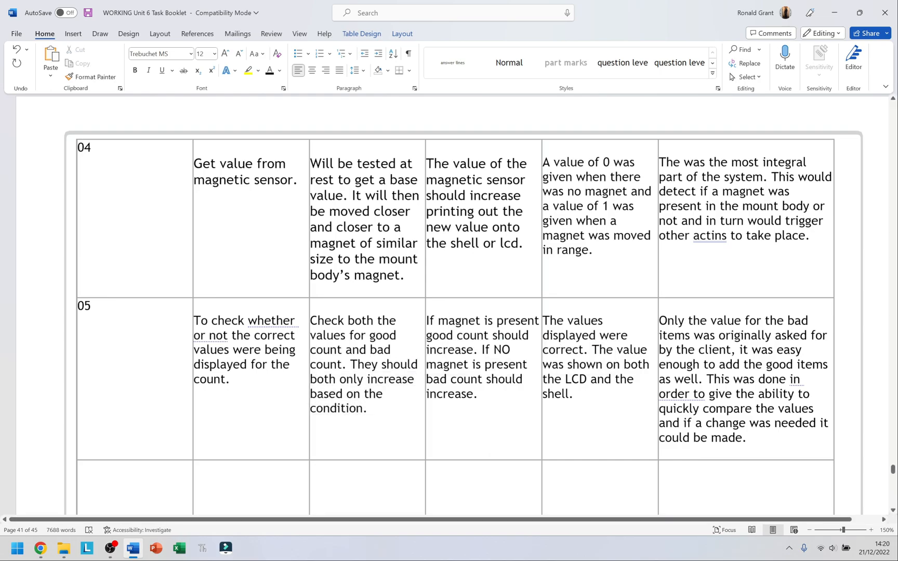
{"action": "left_click", "coordinate": [448, 320]}
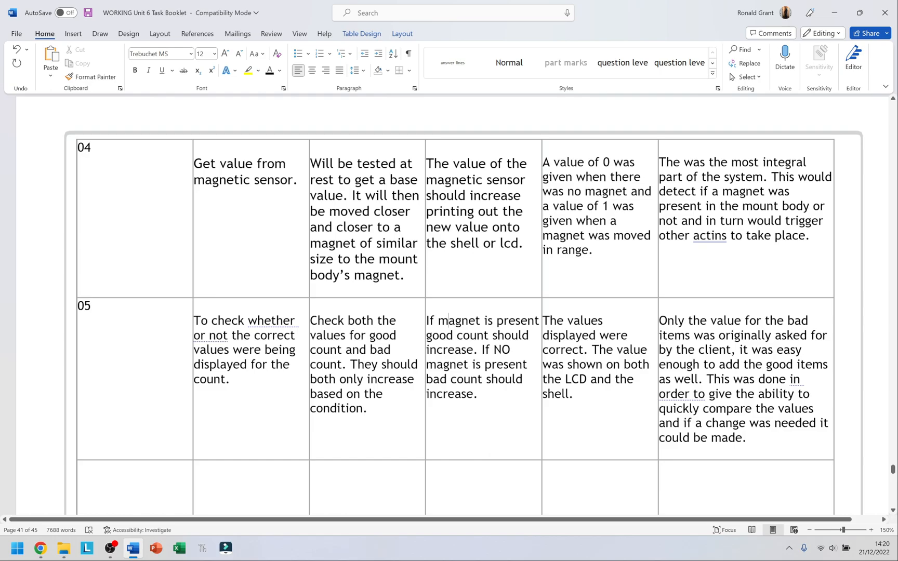
{"action": "left_click_drag", "start_coordinate": [450, 364], "coordinate": [477, 393]}
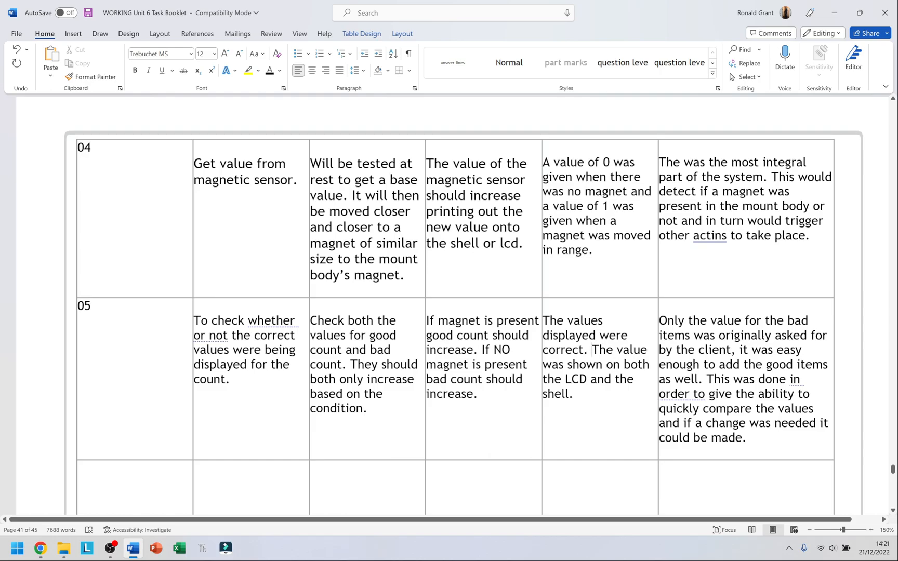
{"action": "left_click", "coordinate": [748, 438]}
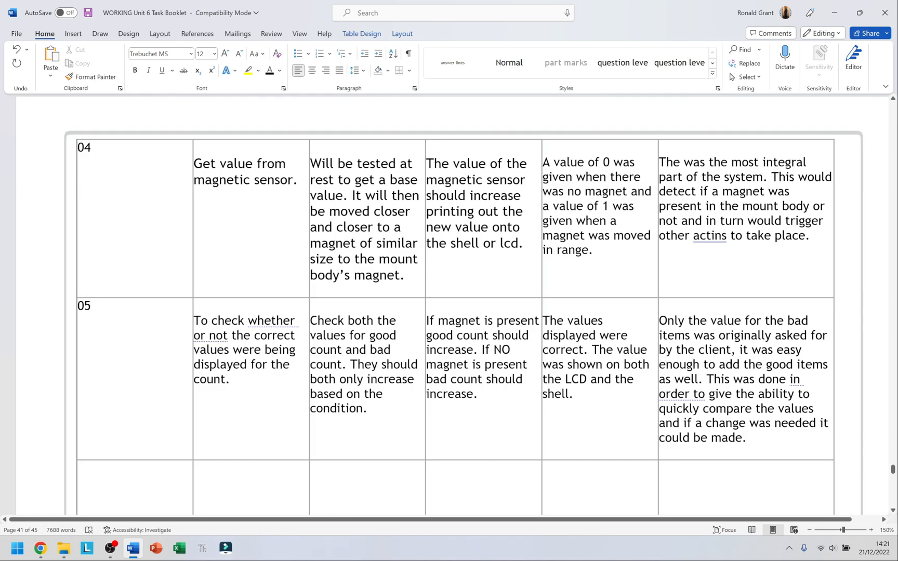
{"action": "left_click", "coordinate": [746, 437]}
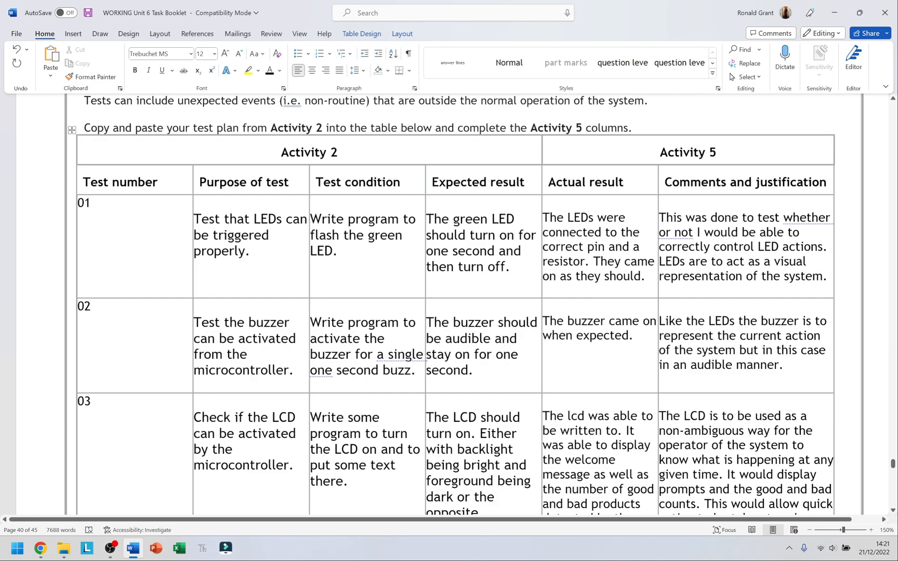
Review the first table rows and move down to the Evaluation section
{"action": "left_click_drag", "start_coordinate": [193, 235], "coordinate": [251, 251]}
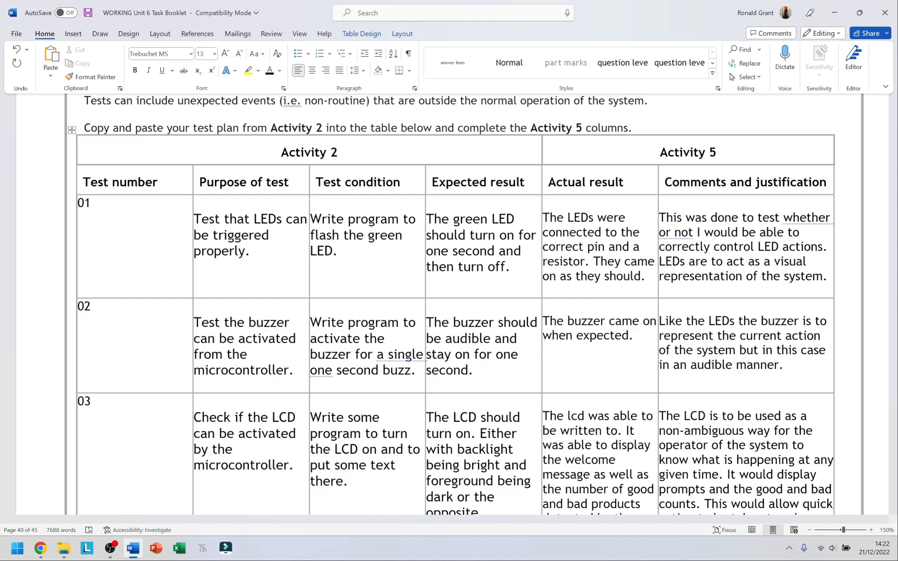
{"action": "left_click", "coordinate": [249, 234]}
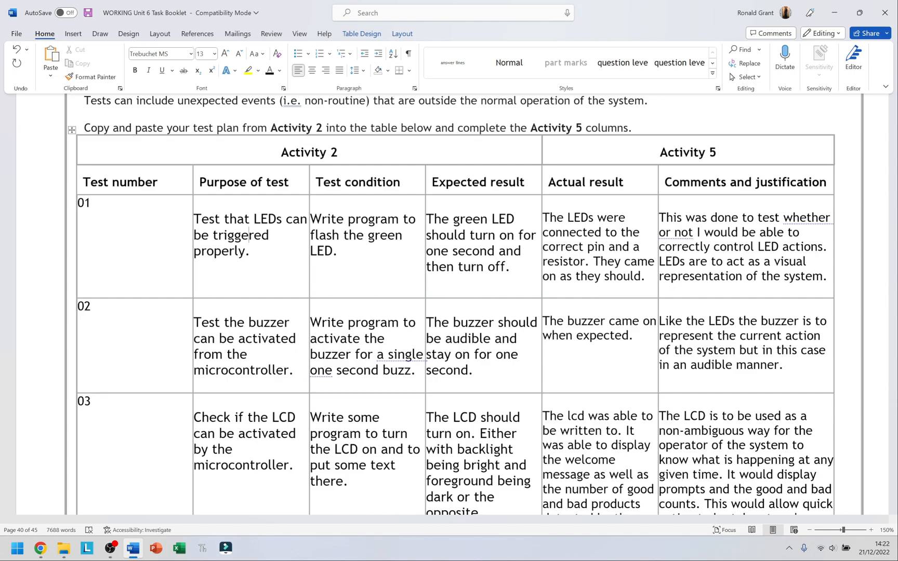
{"action": "left_click", "coordinate": [249, 235]}
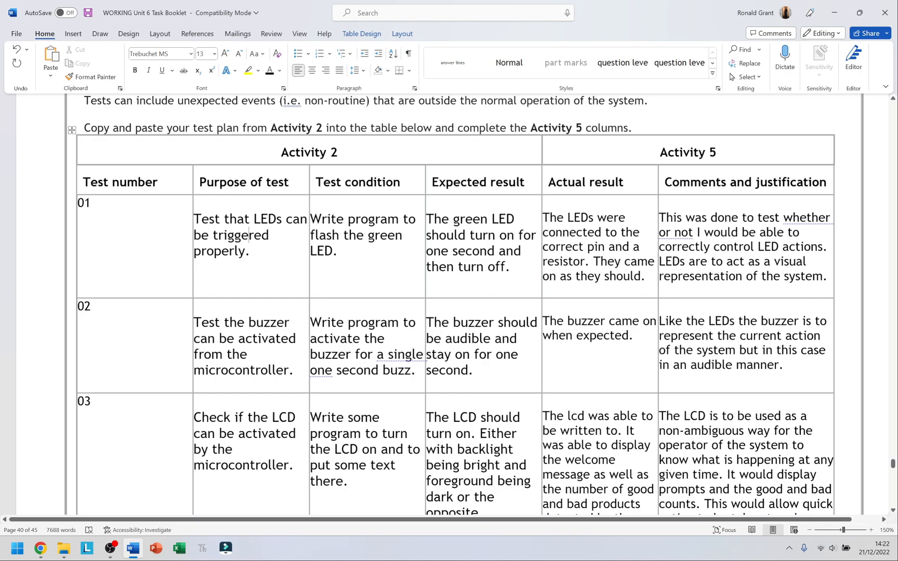
{"action": "scroll", "scroll_direction": "down", "scroll_amount": 3}
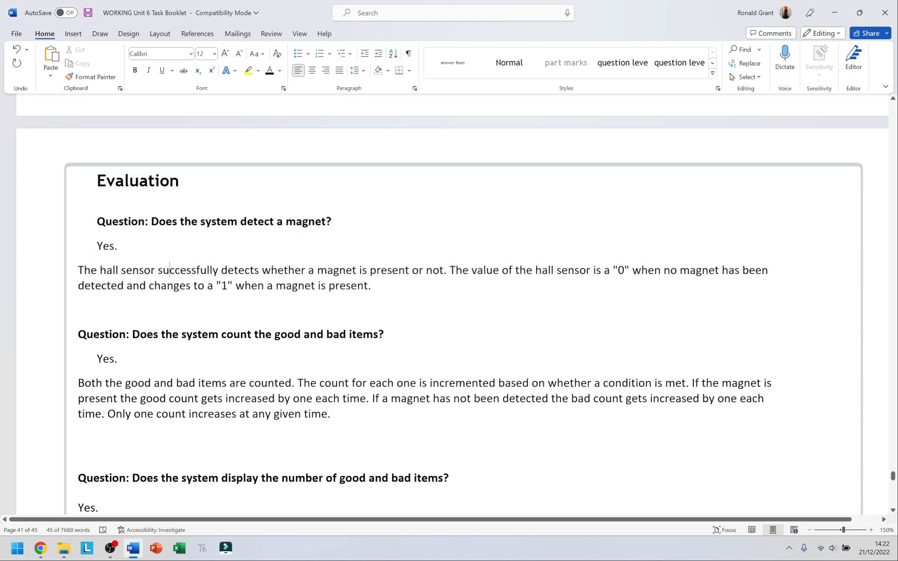
{"action": "scroll", "scroll_direction": "down", "scroll_amount": 3}
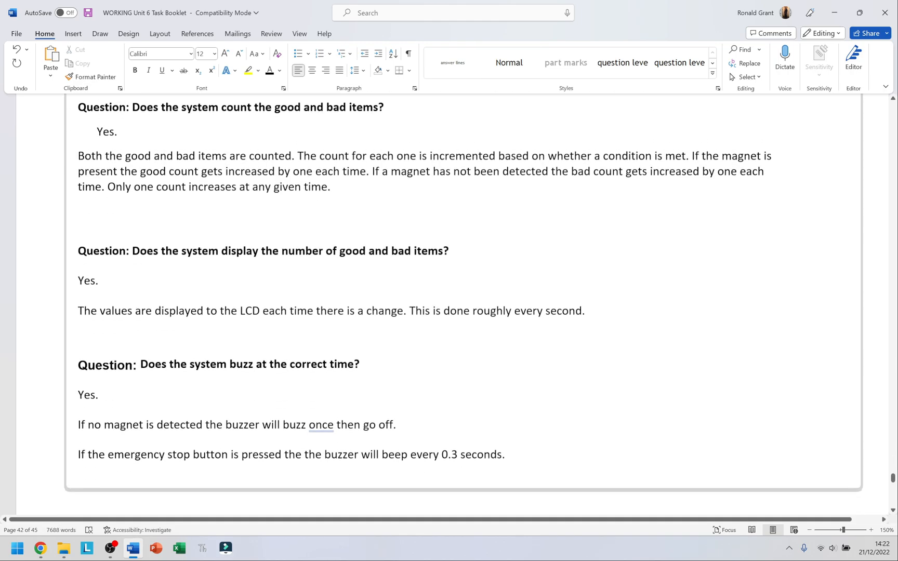
{"action": "scroll", "scroll_direction": "down", "scroll_amount": 3}
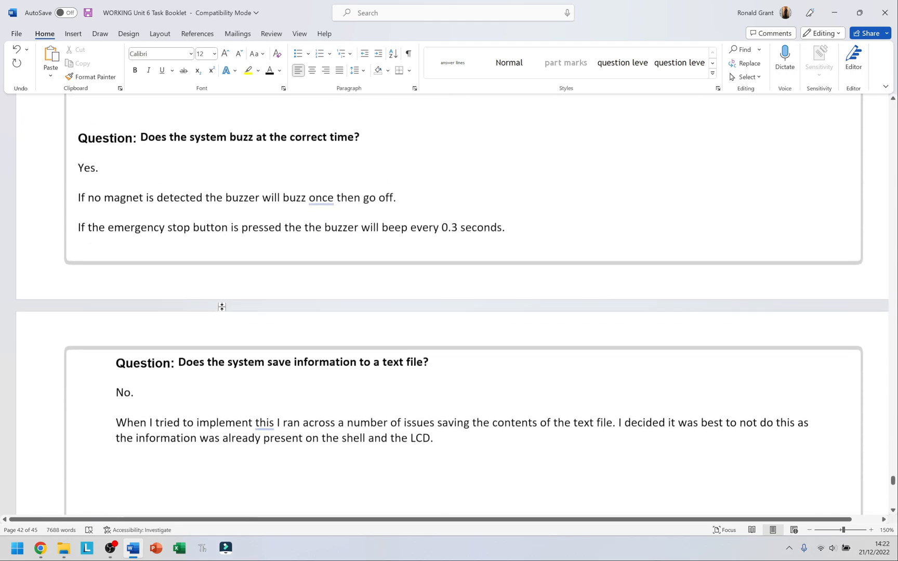
{"action": "scroll", "scroll_direction": "down", "scroll_amount": 3}
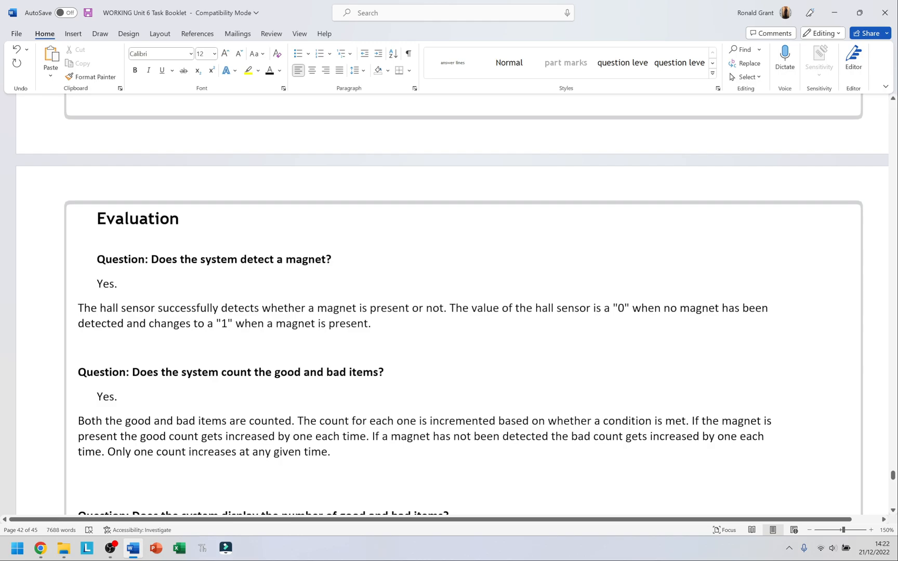
Extend the heading to read 'Evaluation - System Criteria Met'
{"action": "left_click", "coordinate": [169, 308]}
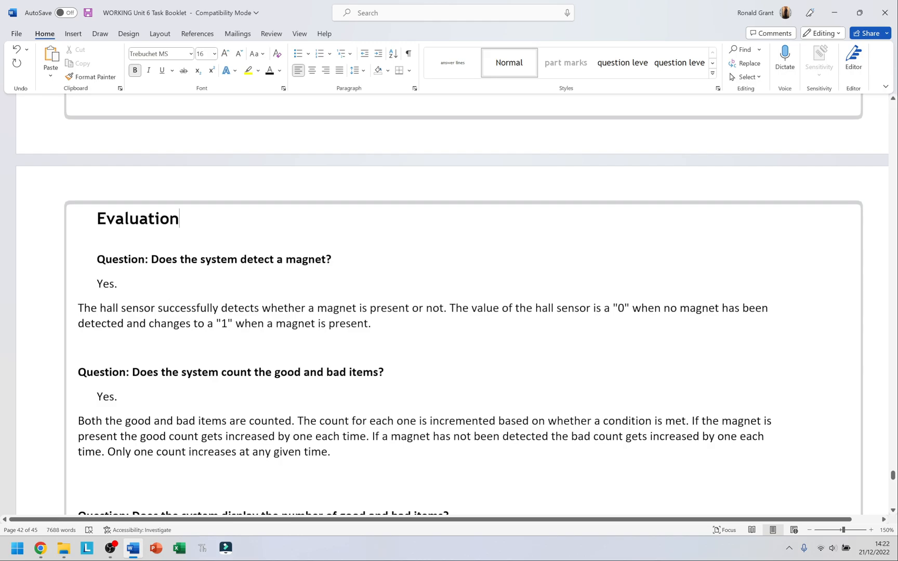
{"action": "type", "text": "- System Criteria"}
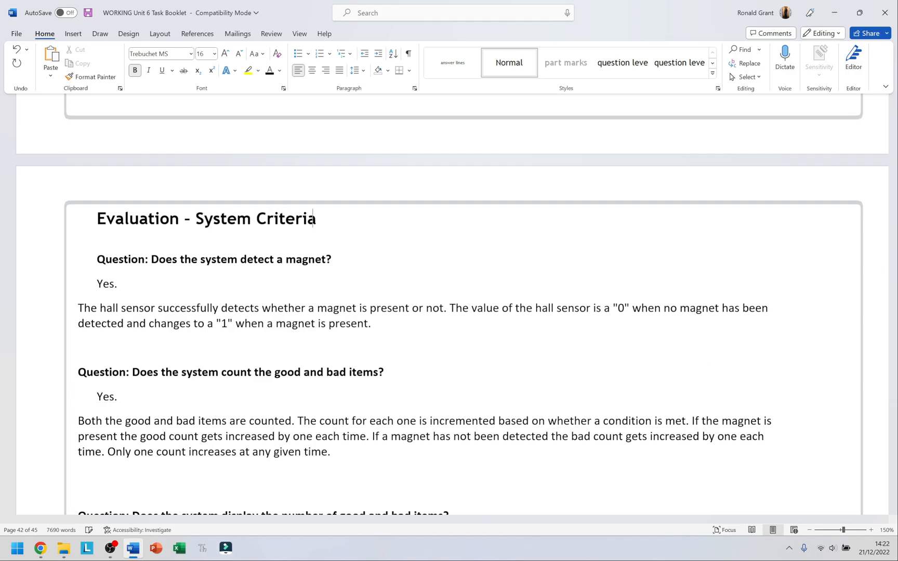
{"action": "type", "text": "Met"}
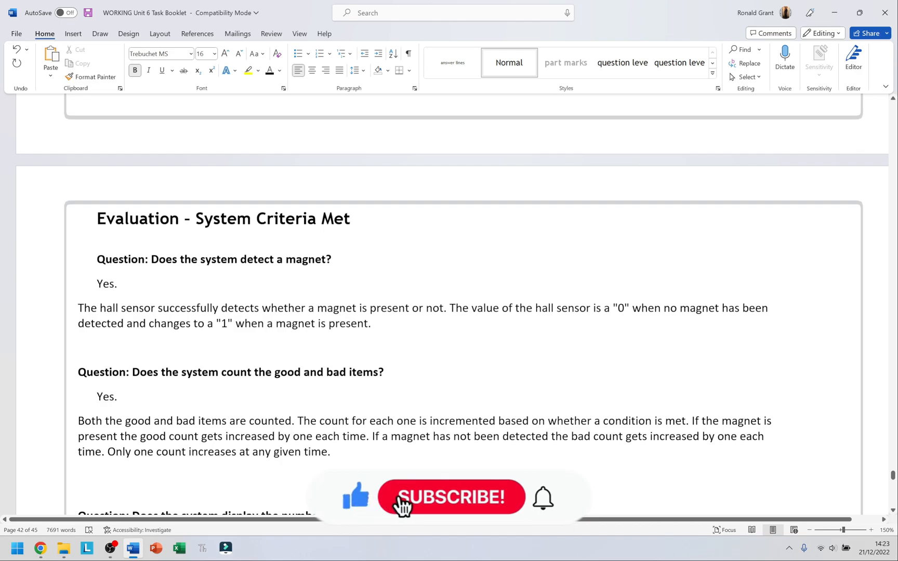
{"action": "left_click", "coordinate": [450, 496]}
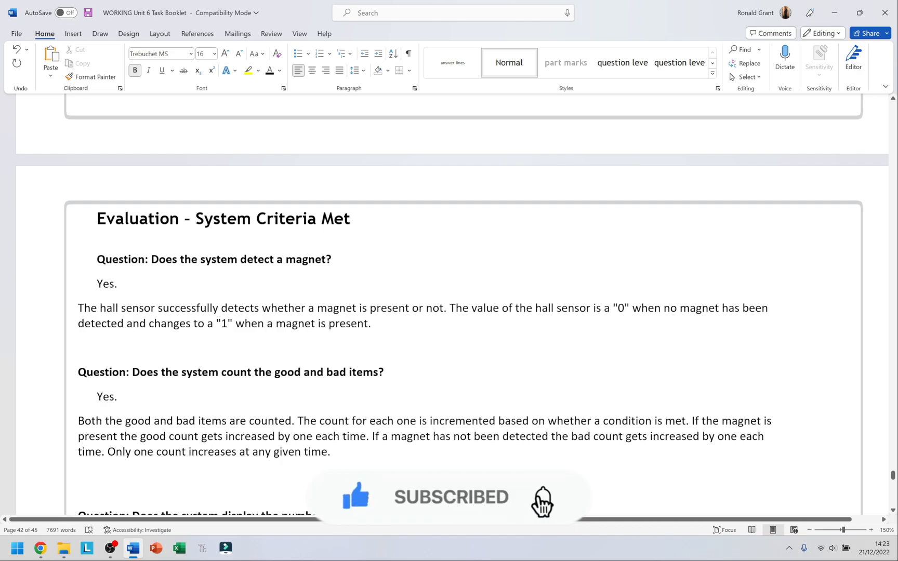
Scroll through to the end of the booklet and switch to the OBS recording window
{"action": "scroll", "scroll_direction": "down", "scroll_amount": 3}
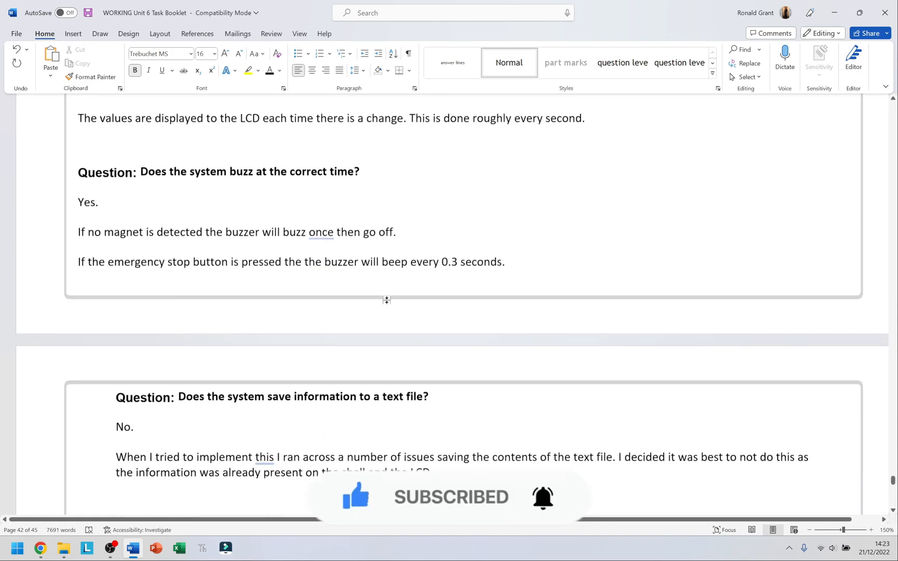
{"action": "scroll", "scroll_direction": "up", "scroll_amount": 3}
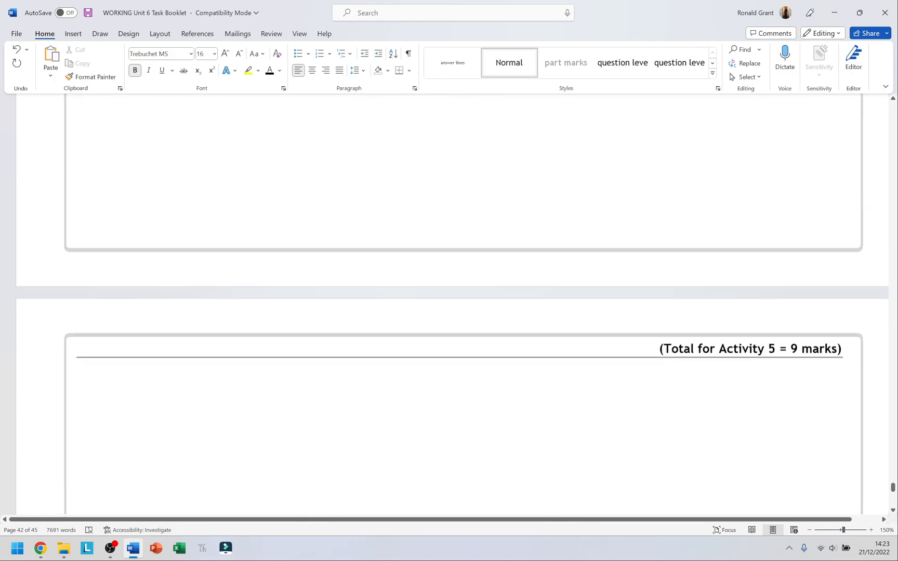
{"action": "scroll", "scroll_direction": "down", "scroll_amount": 3}
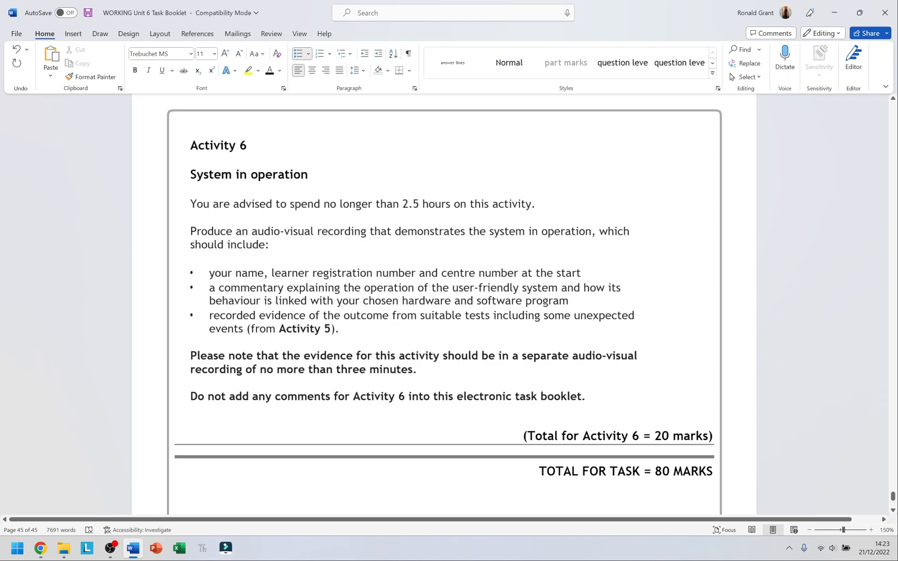
{"action": "key", "text": "alt+tab"}
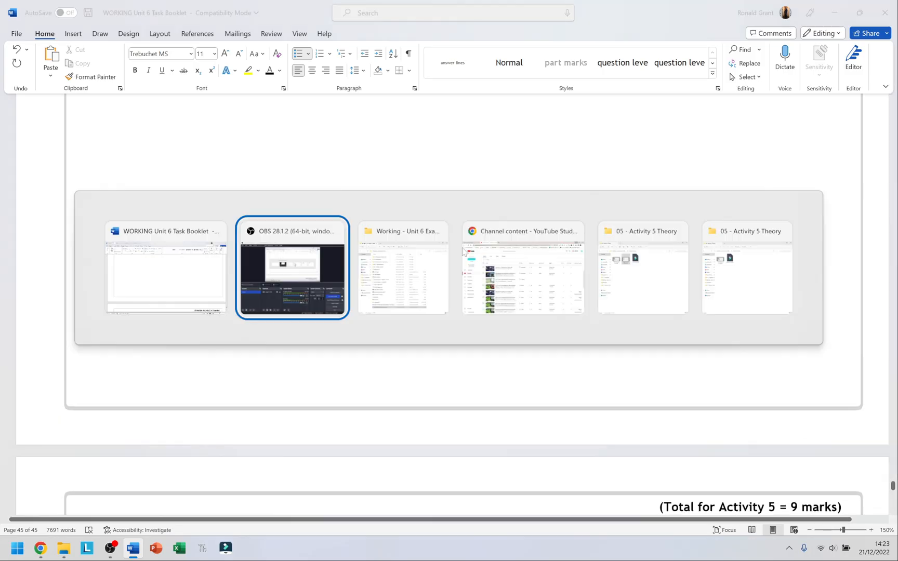
{"action": "left_click", "coordinate": [292, 268]}
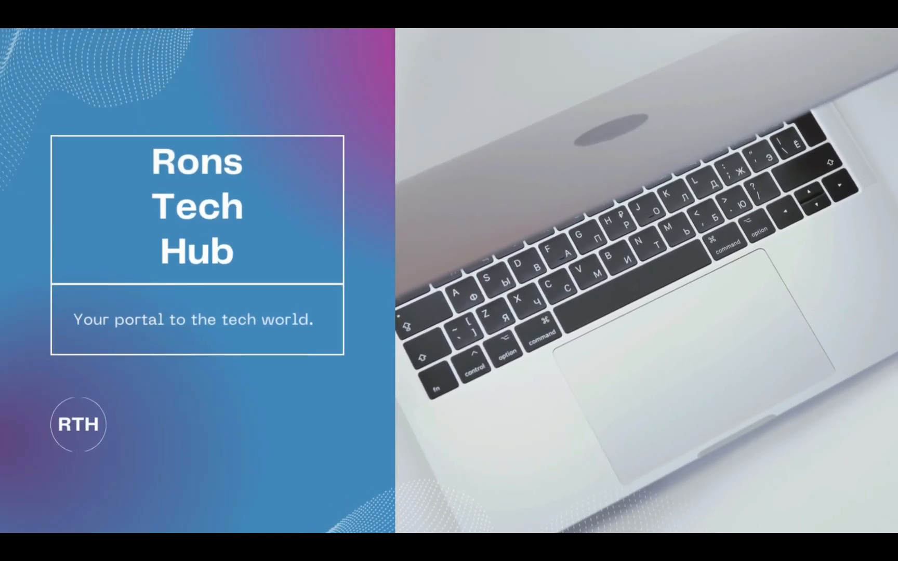